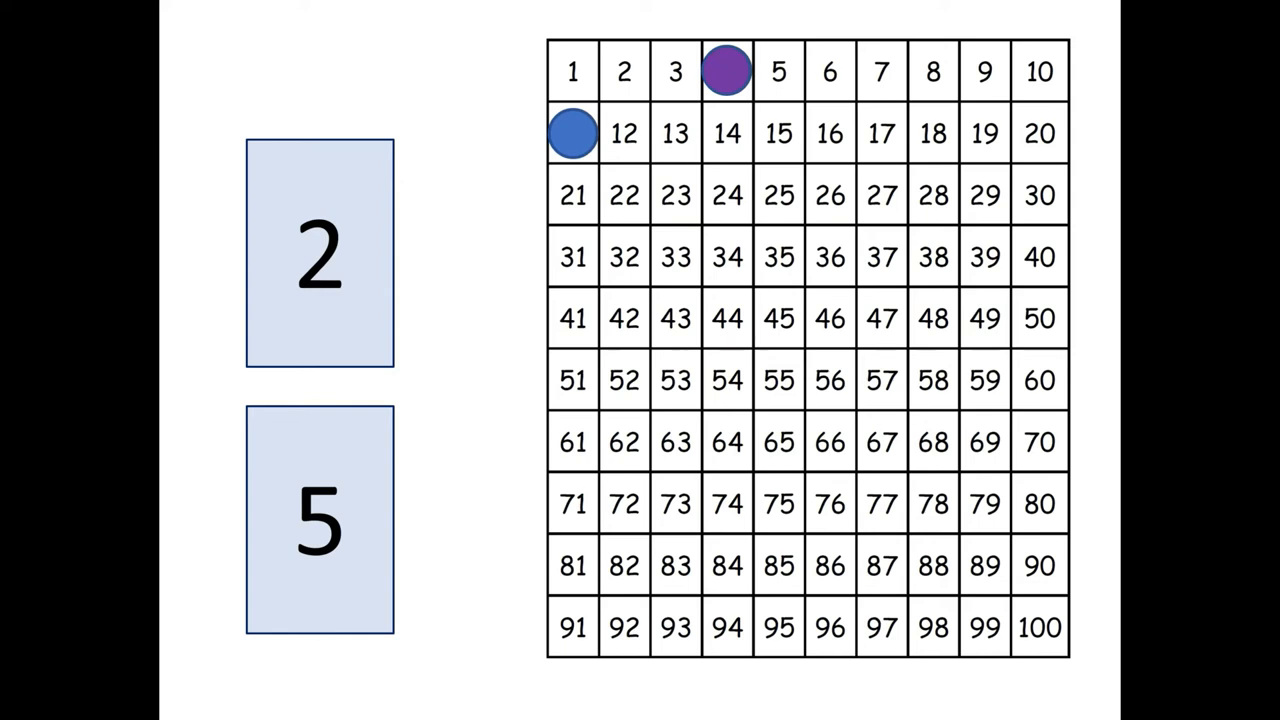
# Step: Move the purple counter from square 4 to square 11, joining the blue counter
pyautogui.moveTo(728, 72); pyautogui.dragTo(572, 132)
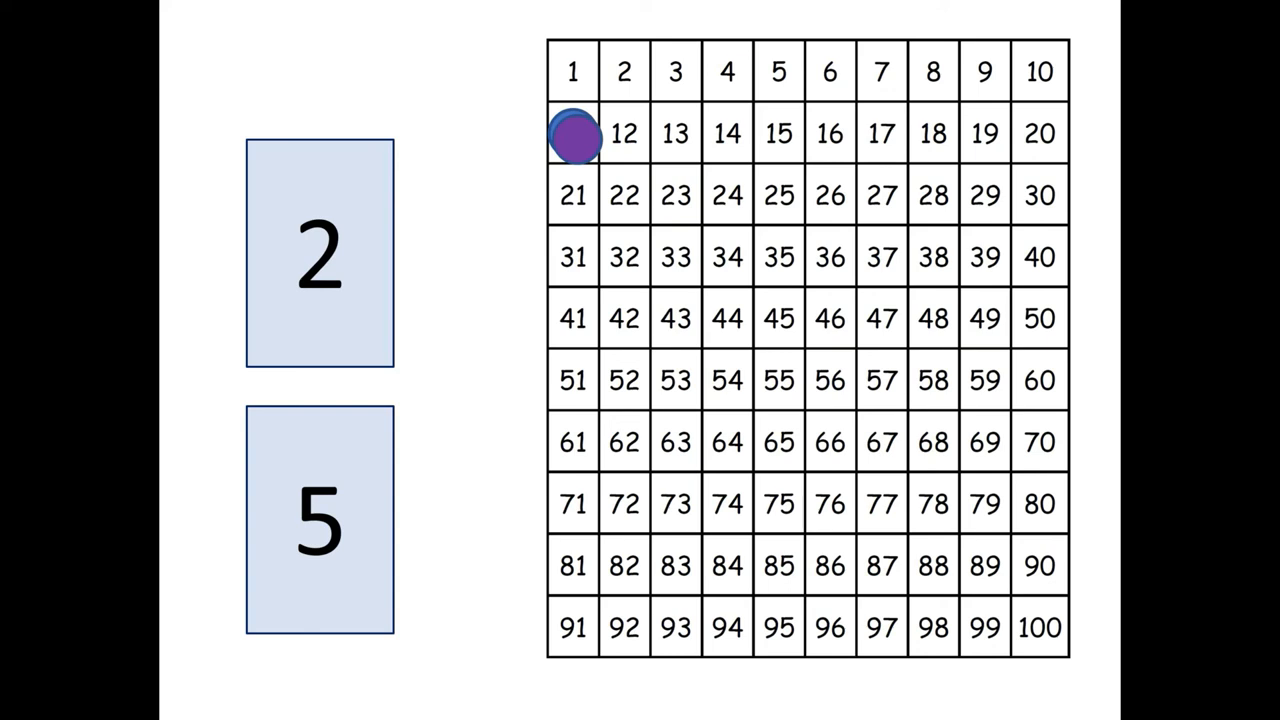